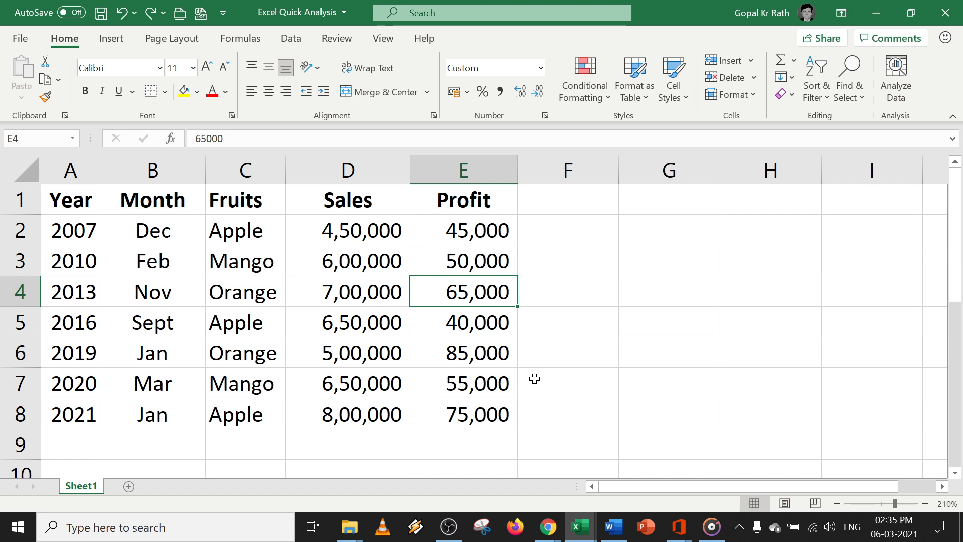
{"action": "mouse_move", "coordinate": [215, 263]}
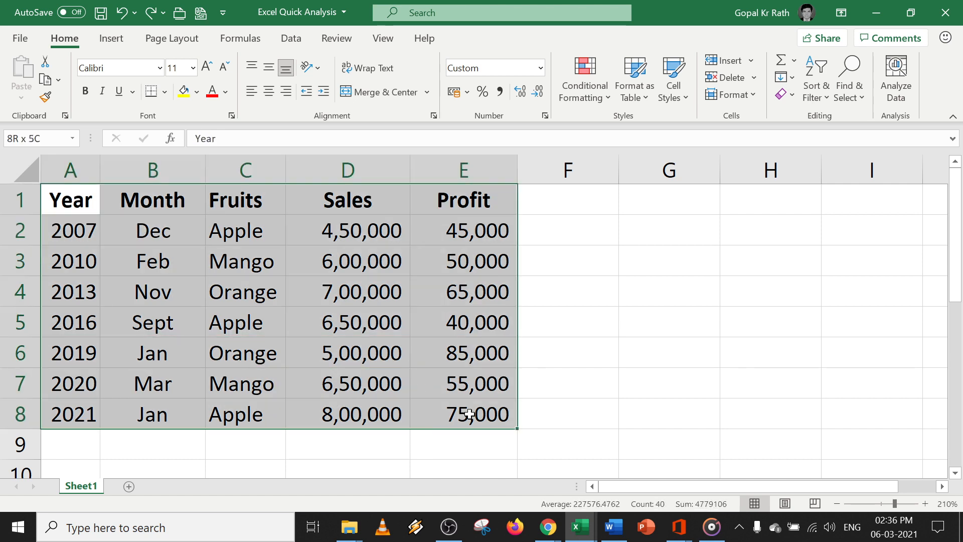
{"action": "mouse_move", "coordinate": [527, 438]}
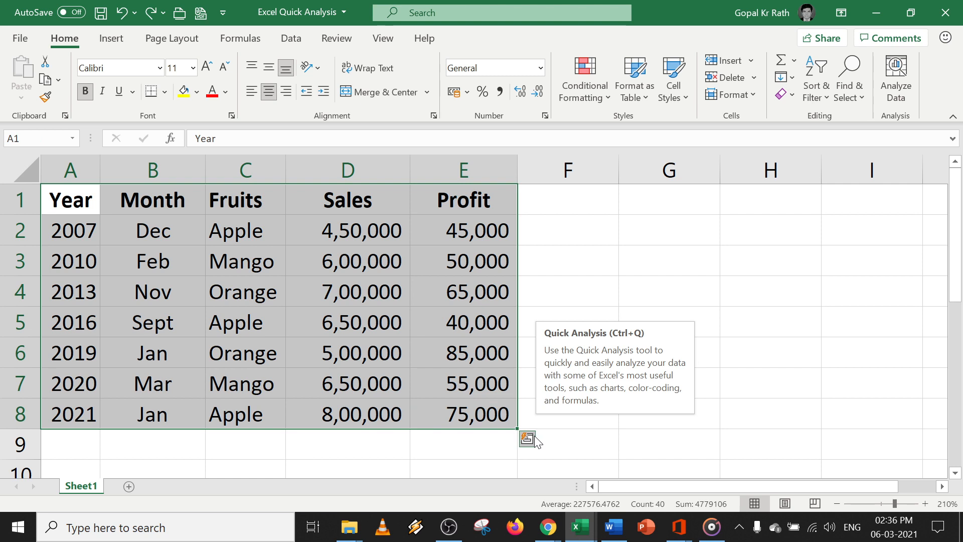
{"action": "mouse_move", "coordinate": [597, 333]}
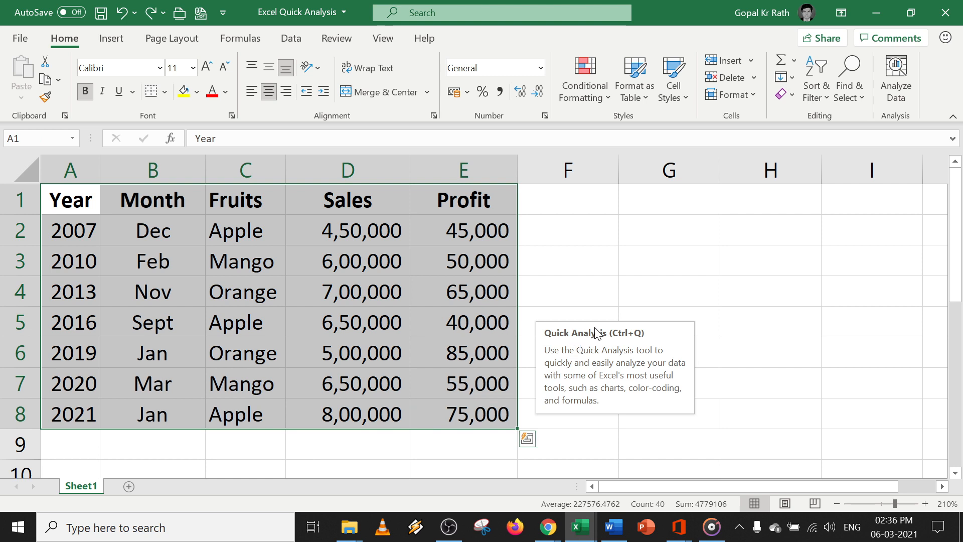
{"action": "mouse_move", "coordinate": [638, 343]}
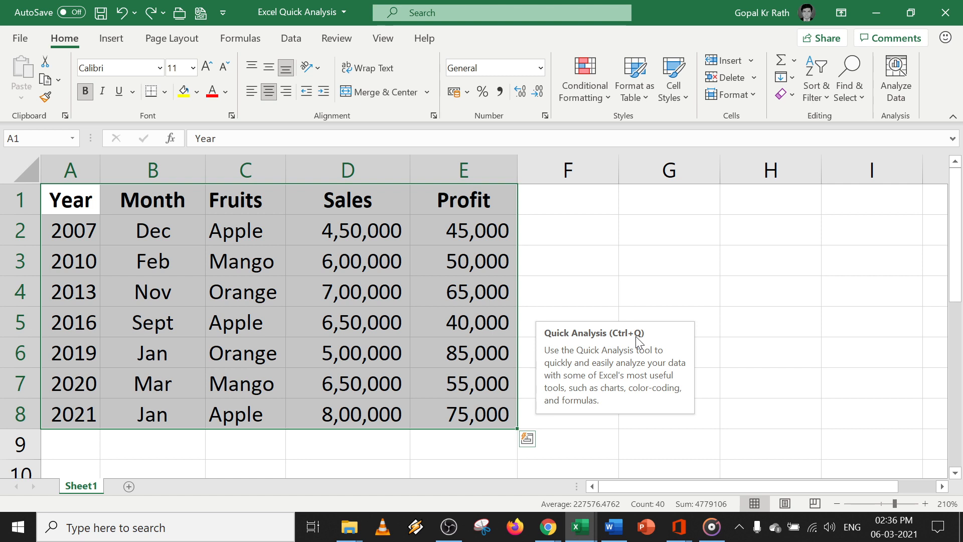
{"action": "mouse_move", "coordinate": [527, 438]}
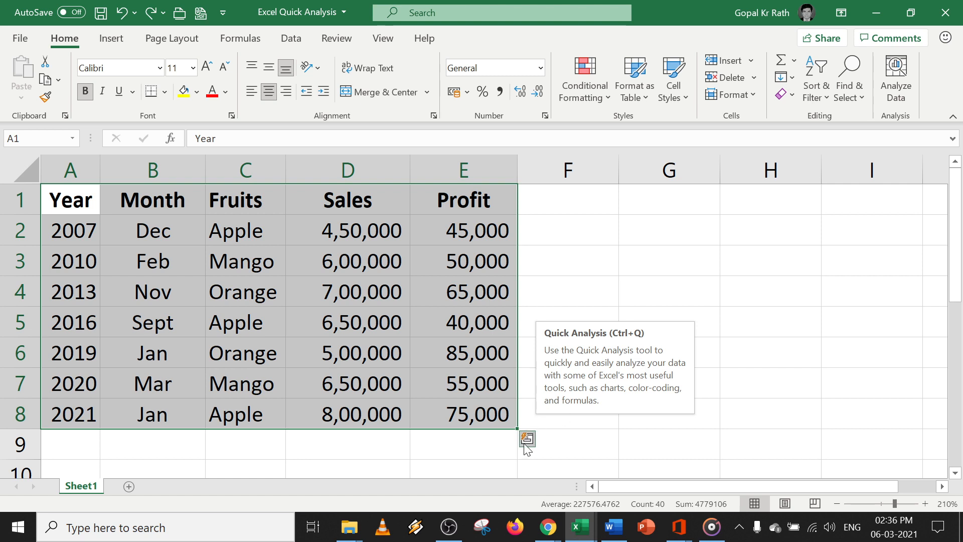
- Browse Quick Analysis Tables and Formatting suggestions, then preview Clustered Column charts for the table
{"action": "left_click", "coordinate": [526, 438]}
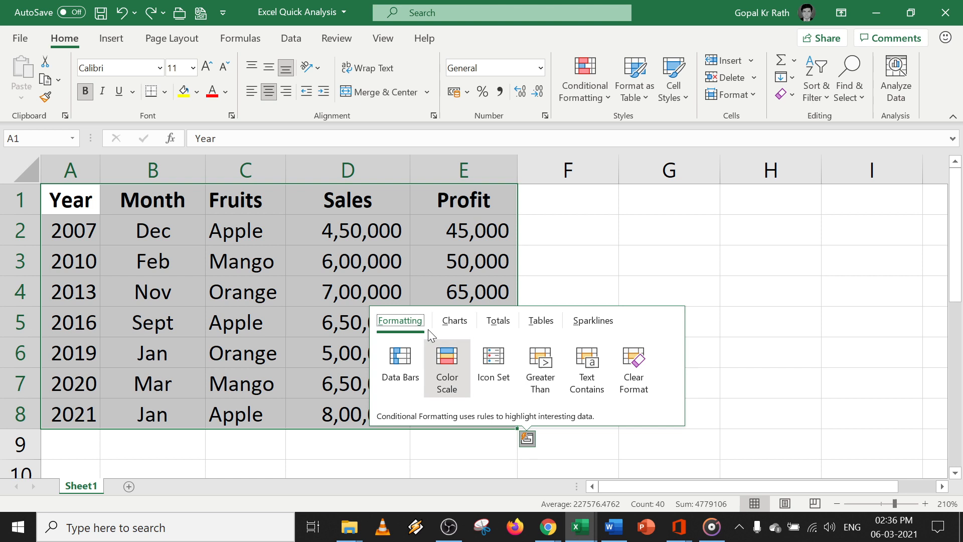
{"action": "left_click", "coordinate": [539, 320]}
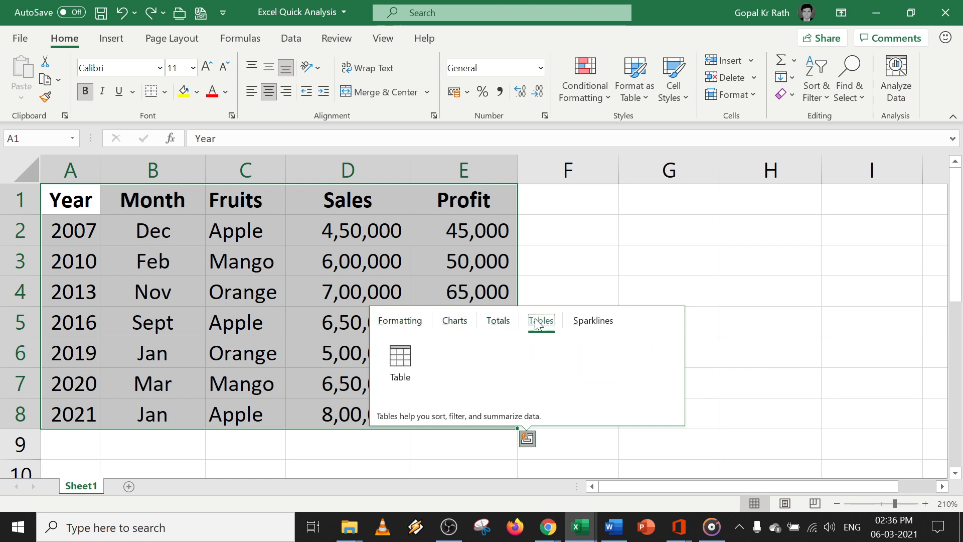
{"action": "left_click", "coordinate": [398, 320]}
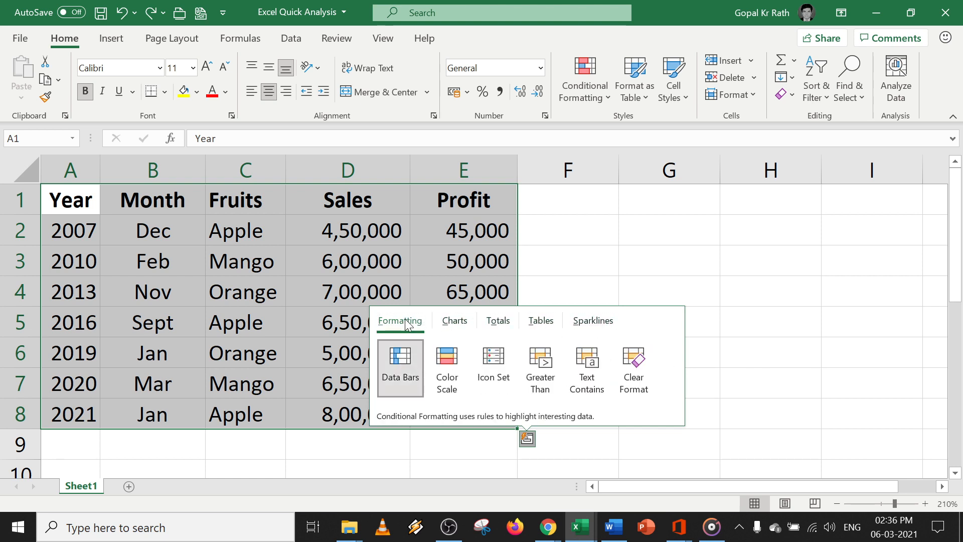
{"action": "mouse_move", "coordinate": [400, 359]}
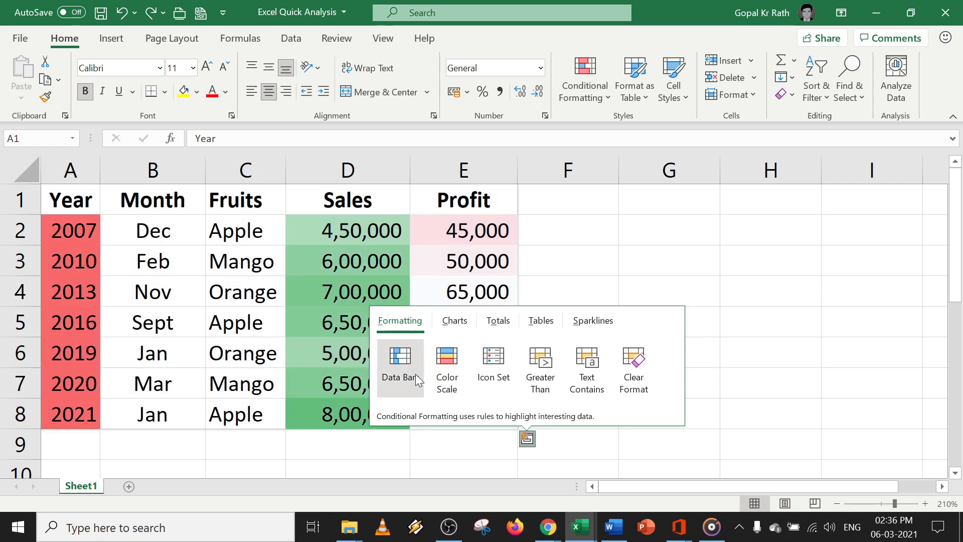
{"action": "left_click", "coordinate": [400, 362]}
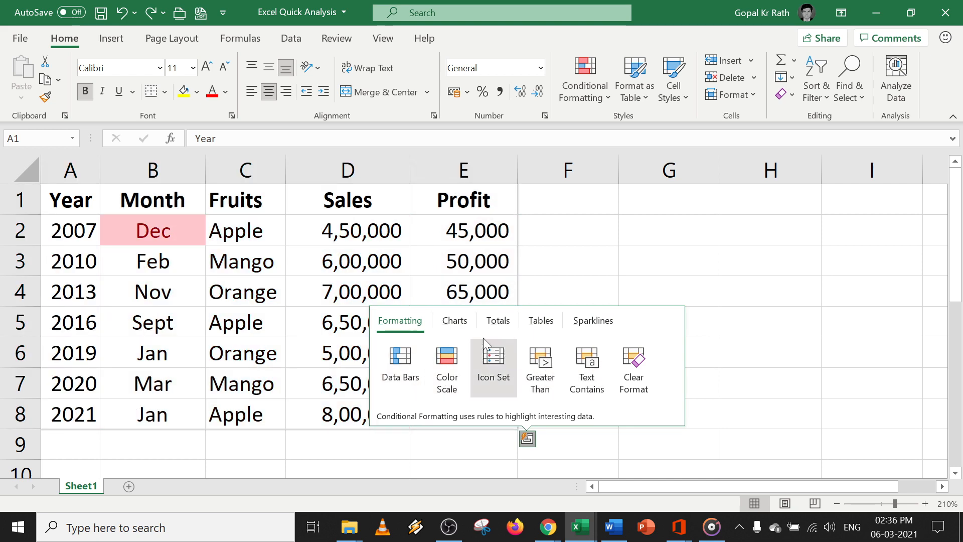
{"action": "left_click", "coordinate": [454, 320]}
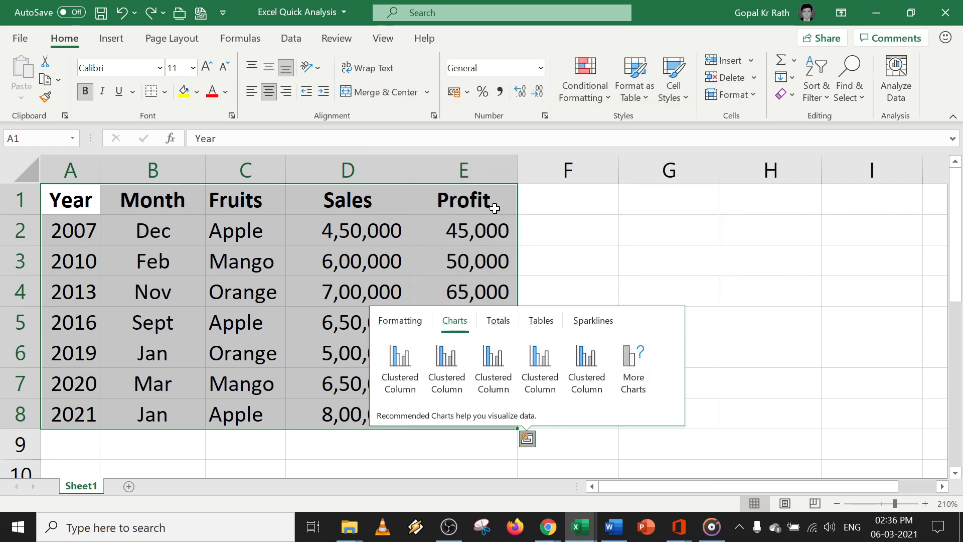
{"action": "mouse_move", "coordinate": [447, 356]}
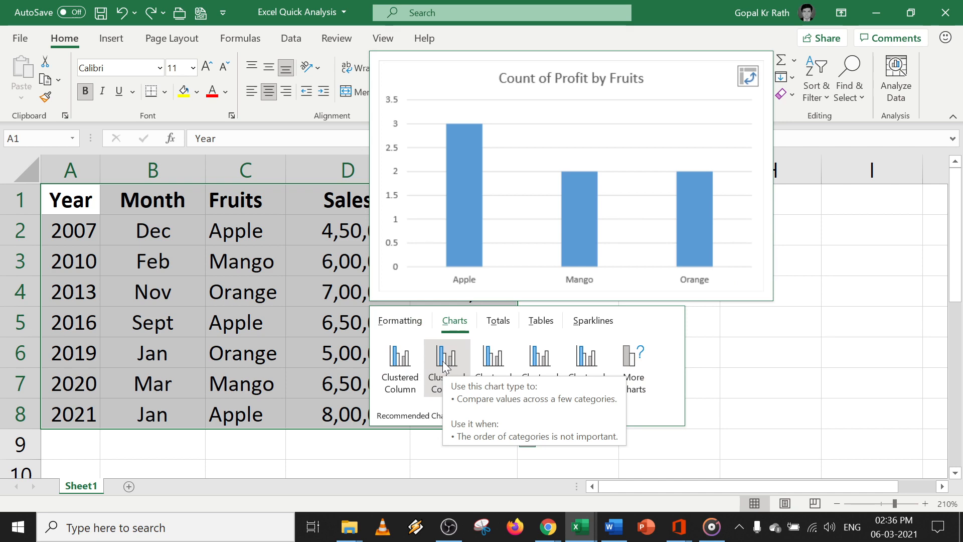
- Preview the Totals suggestions, showing a running total row beneath the table
{"action": "left_click", "coordinate": [498, 320]}
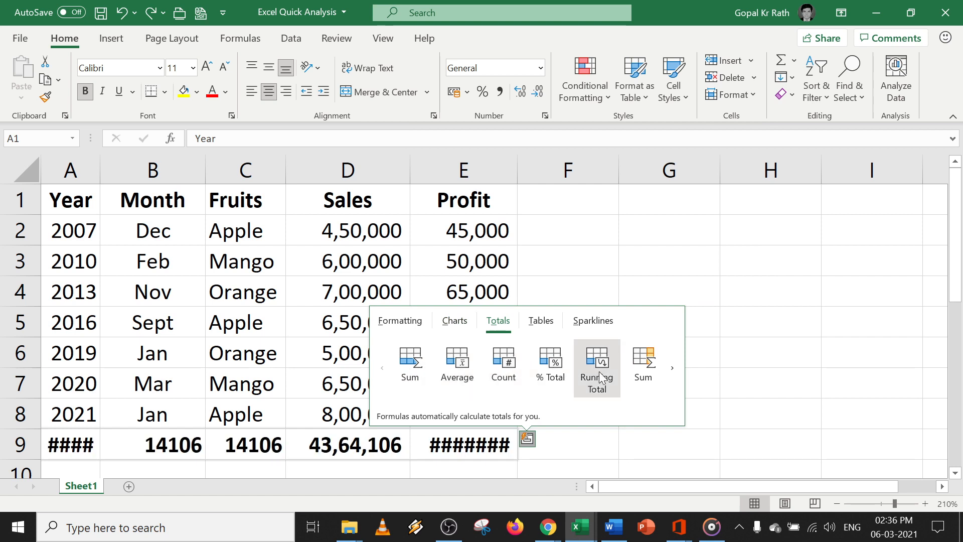
{"action": "mouse_move", "coordinate": [355, 318]}
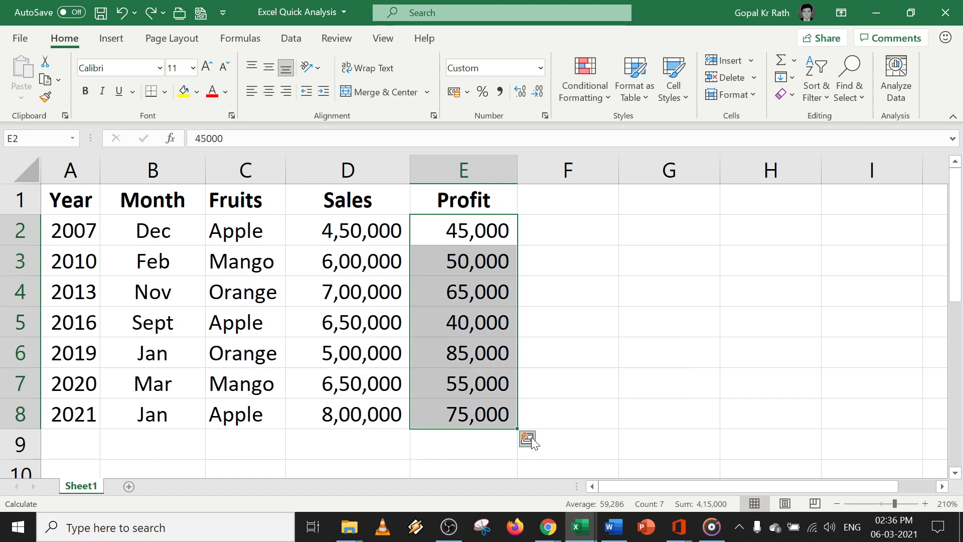
- Add Icon Set arrows to the Profit values E2:E8, then clear the formatting from the table
{"action": "left_click", "coordinate": [526, 437]}
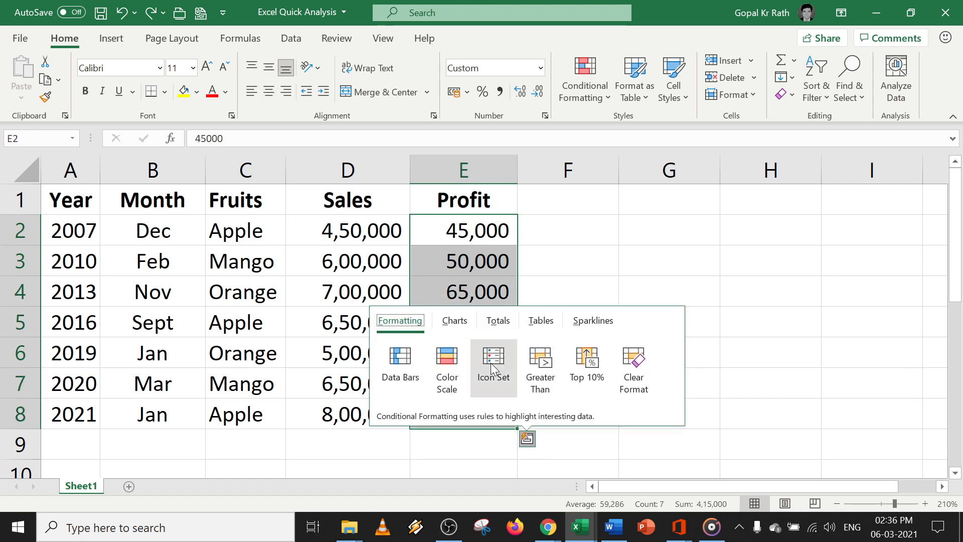
{"action": "left_click", "coordinate": [493, 356]}
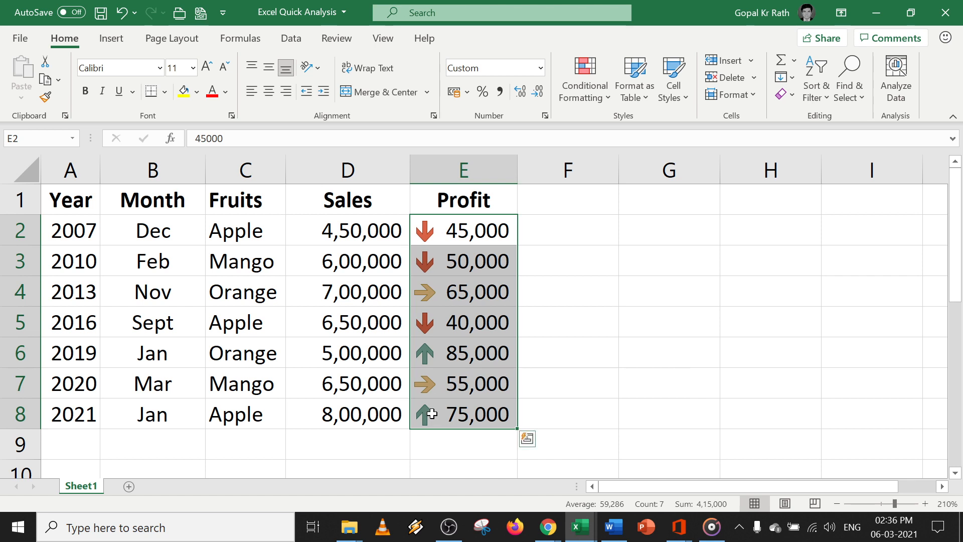
{"action": "left_click", "coordinate": [462, 230]}
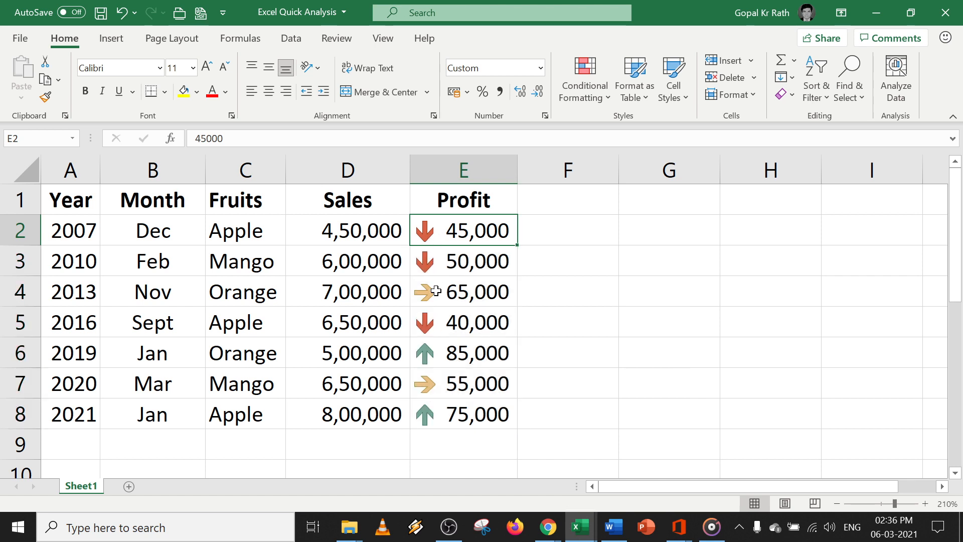
{"action": "left_click", "coordinate": [462, 322]}
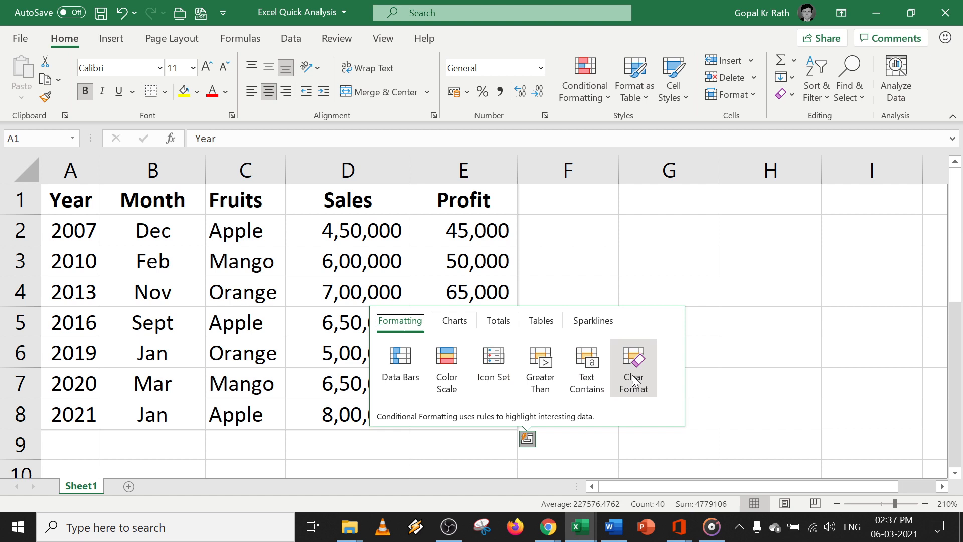
{"action": "left_click", "coordinate": [632, 368]}
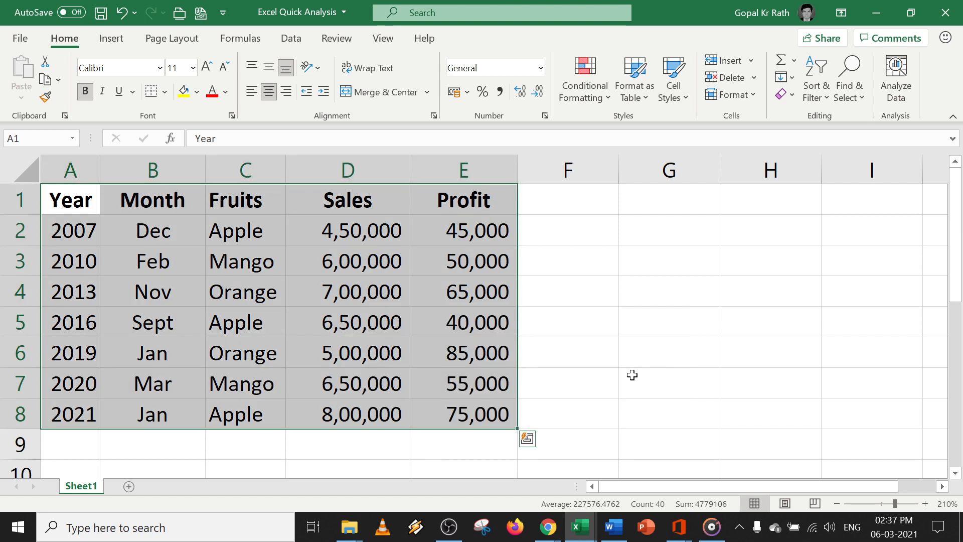
- From More Charts, create the Average of Profit by Fruits PivotChart on new Sheet3
{"action": "left_click", "coordinate": [527, 438]}
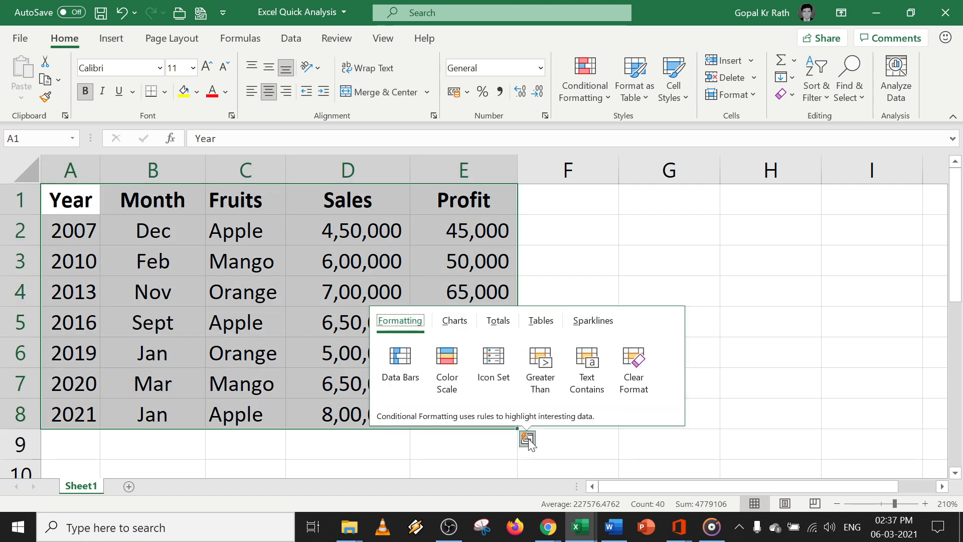
{"action": "left_click", "coordinate": [454, 320]}
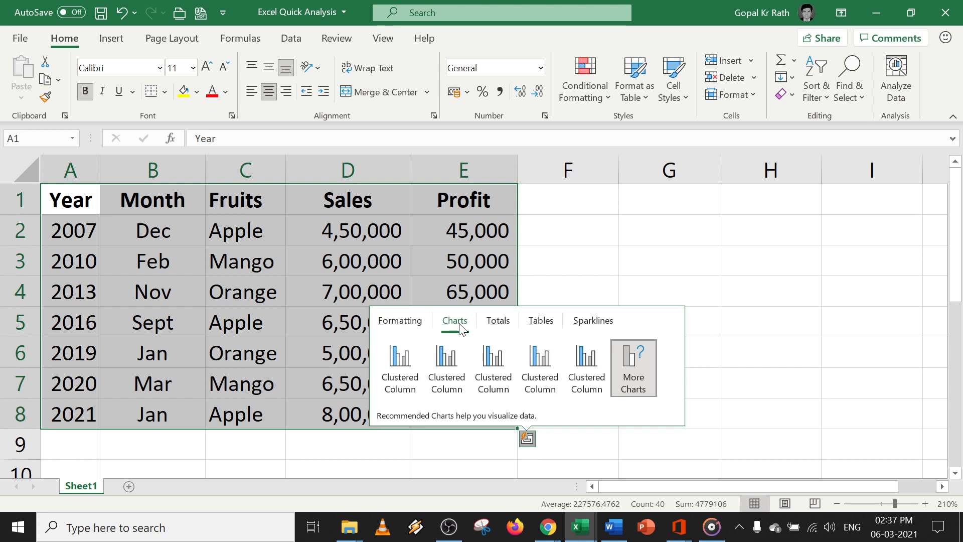
{"action": "left_click", "coordinate": [633, 367]}
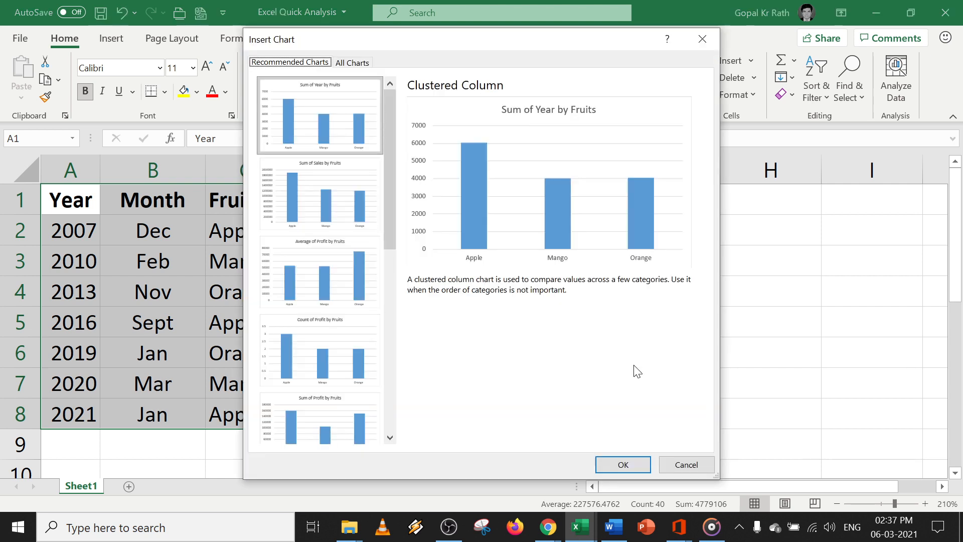
{"action": "left_click", "coordinate": [319, 350]}
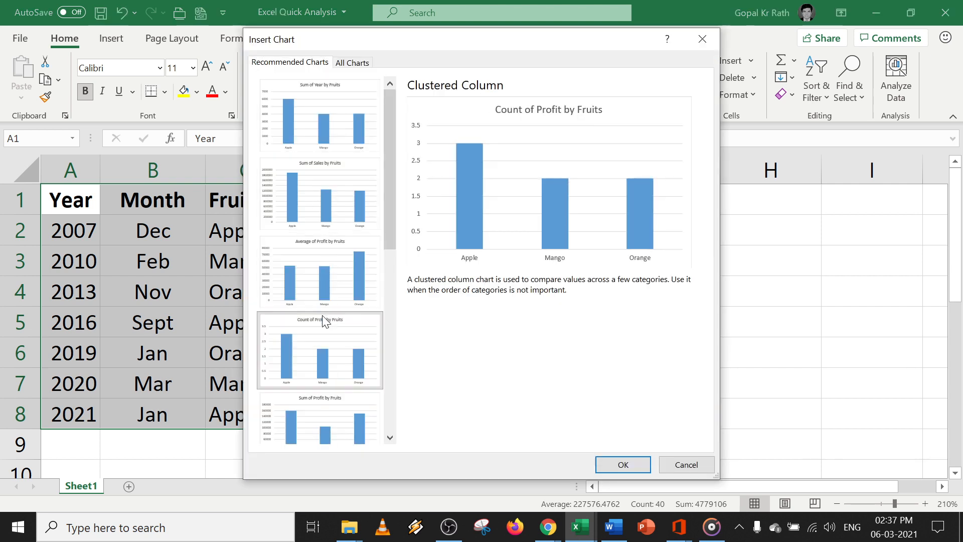
{"action": "left_click", "coordinate": [621, 465]}
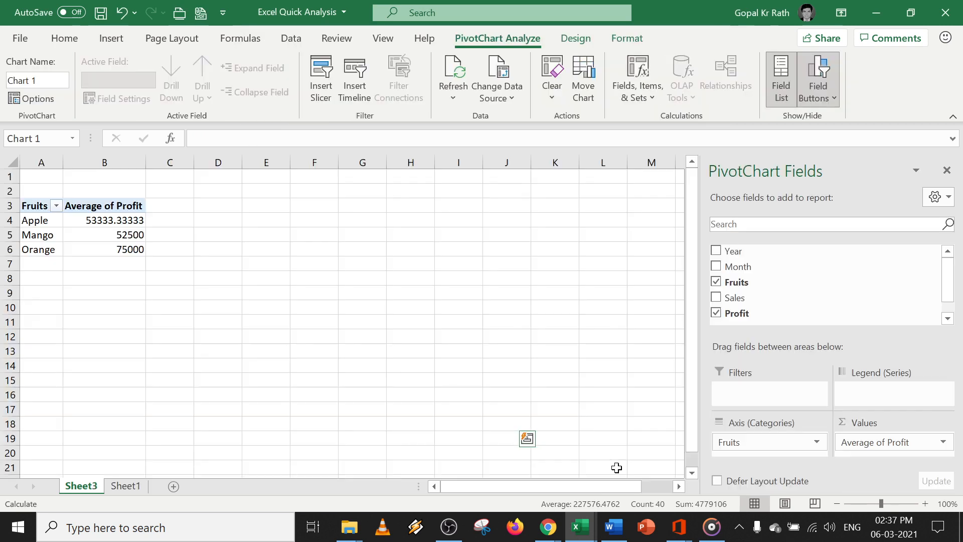
- Leave the PivotChart on Sheet3 and switch back to the Sheet1 sales table
{"action": "left_click", "coordinate": [527, 438]}
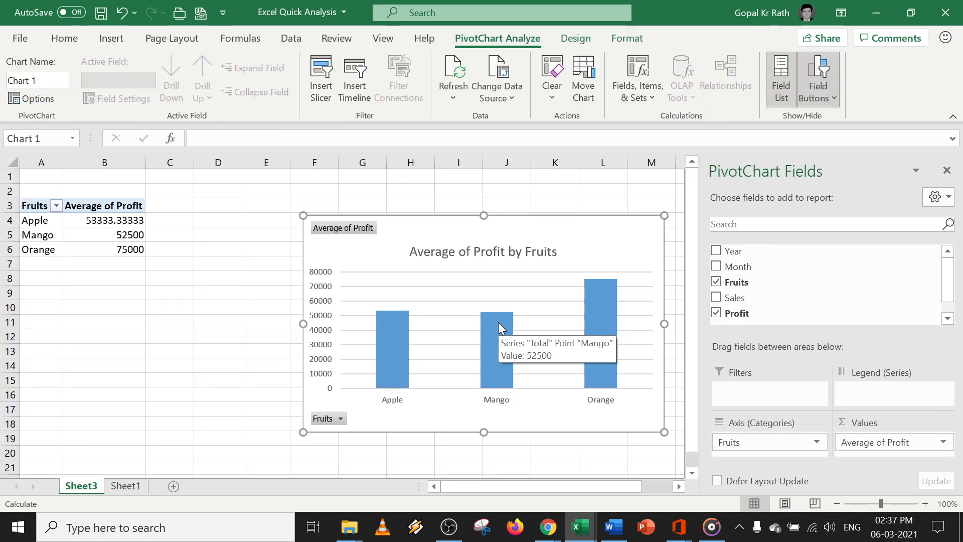
{"action": "mouse_move", "coordinate": [539, 316]}
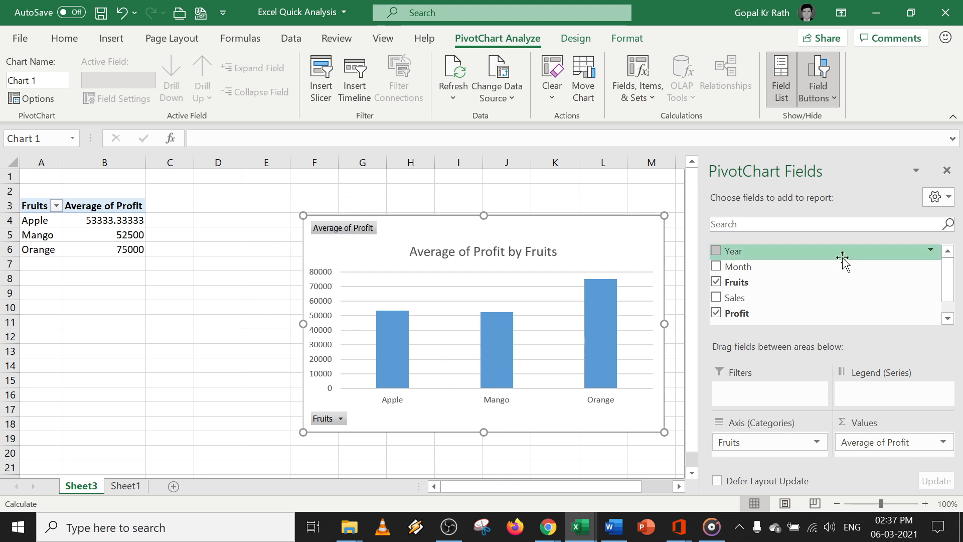
{"action": "mouse_move", "coordinate": [460, 354]}
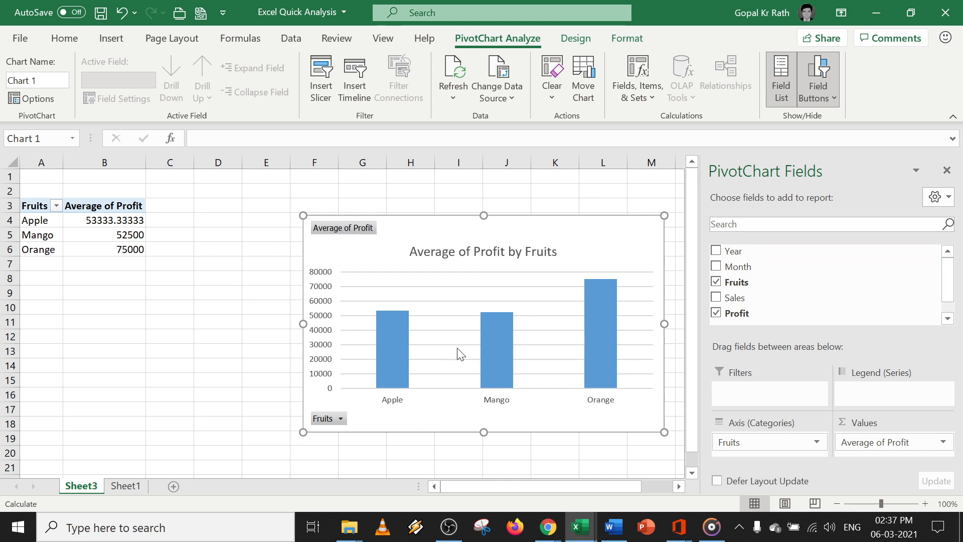
{"action": "left_click", "coordinate": [126, 486]}
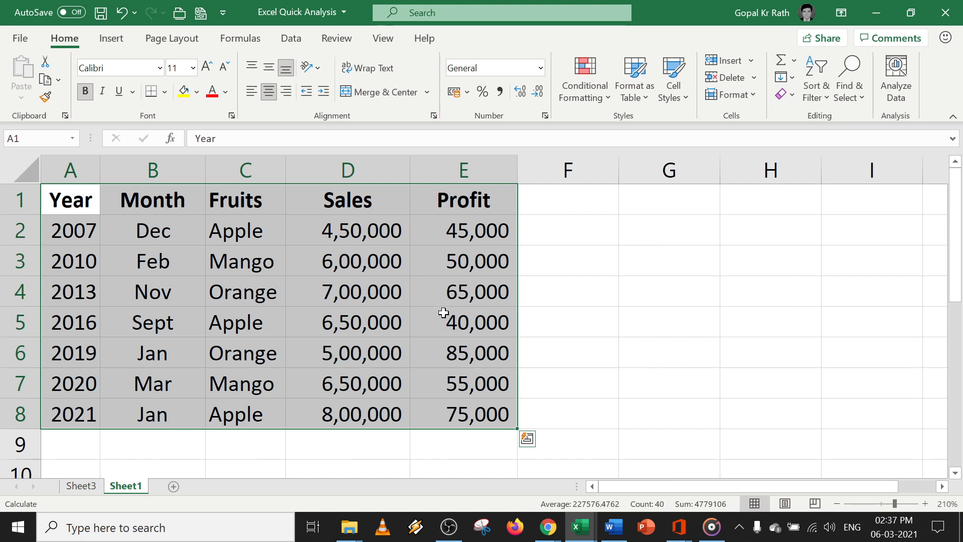